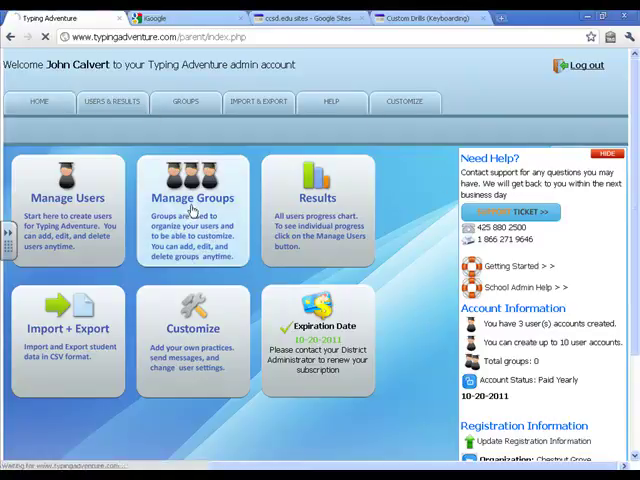
- Start a new group from Manage Groups on the admin home
{"action": "left_click", "coordinate": [191, 198]}
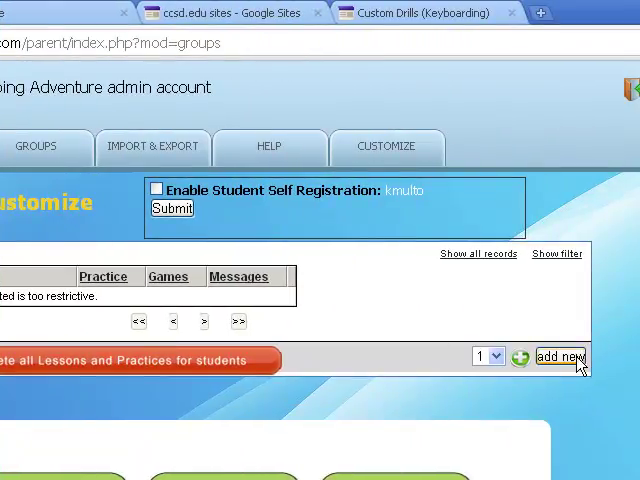
{"action": "left_click", "coordinate": [560, 357]}
{"action": "type", "text": "No Games"}
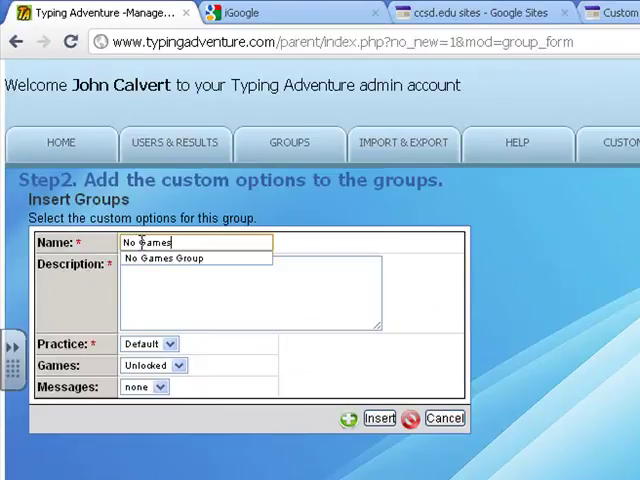
- Insert No Games Group with description 'You must achieve to Lesson 21 before the games.' and games locked
{"action": "left_click", "coordinate": [166, 258]}
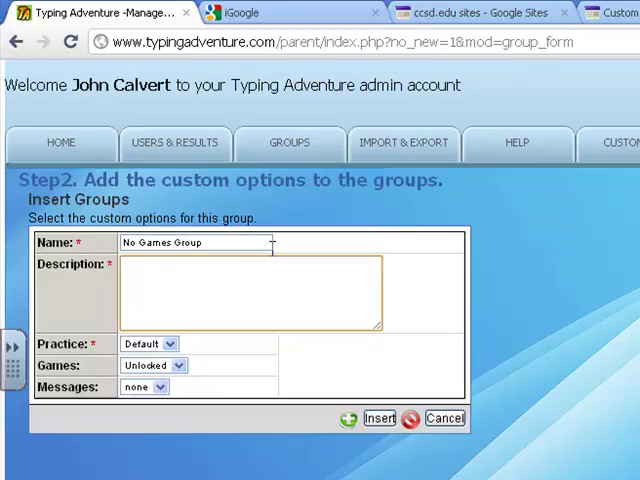
{"action": "type", "text": "You m"}
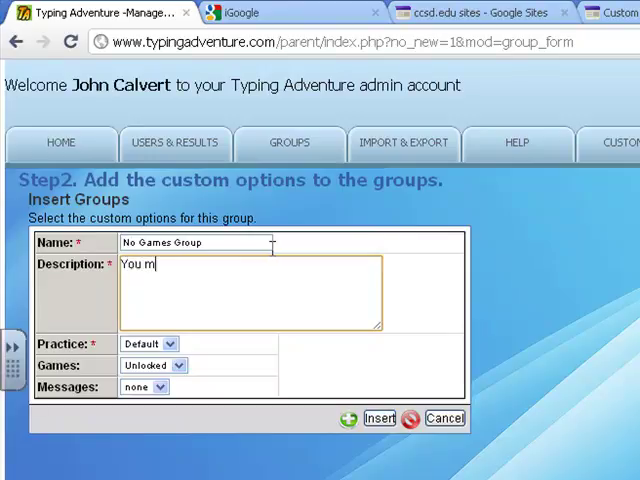
{"action": "type", "text": "ust achi"}
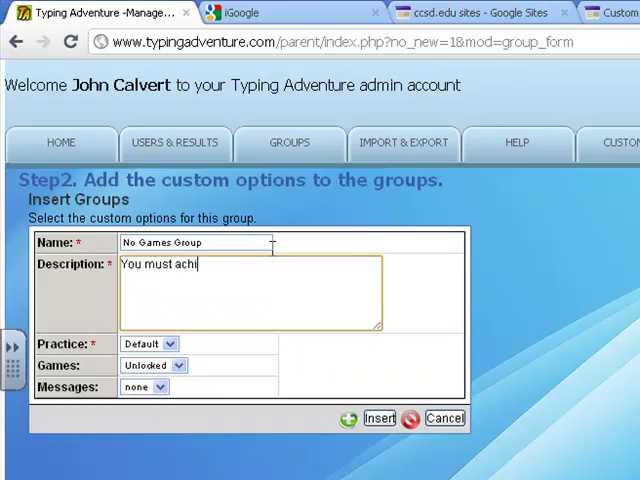
{"action": "type", "text": "eve to"}
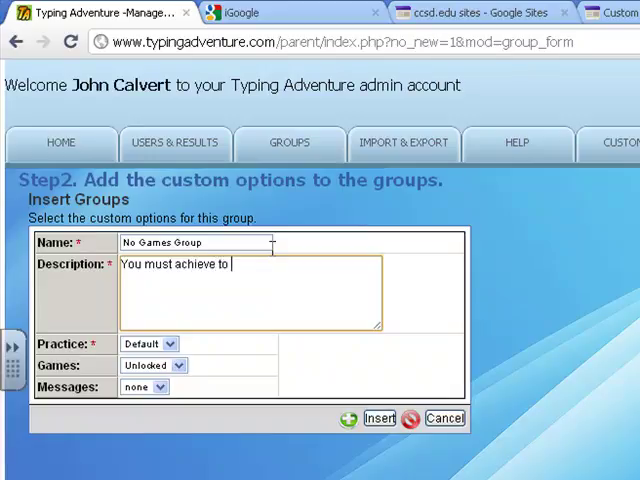
{"action": "type", "text": "Lesson"}
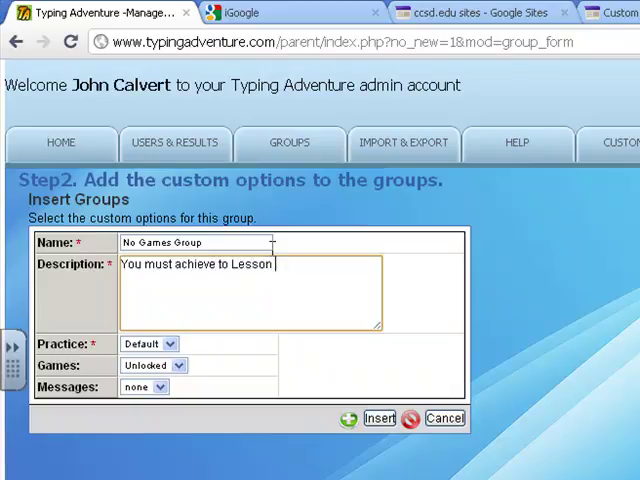
{"action": "type", "text": "21 before you play"}
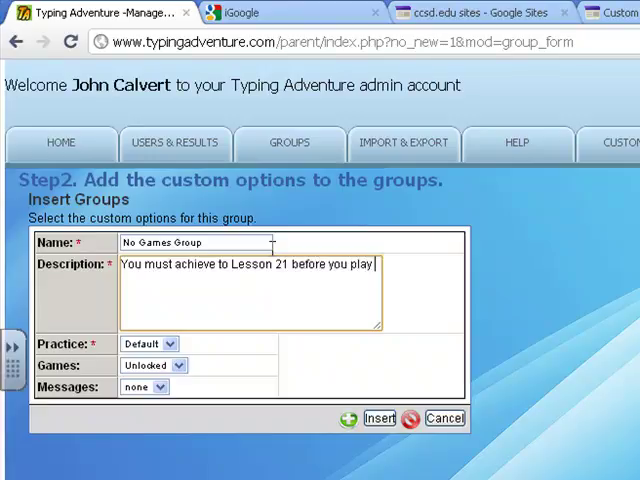
{"action": "type", "text": "the games."}
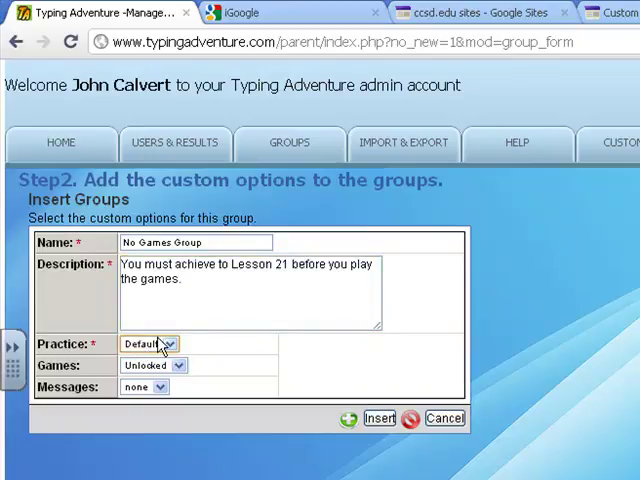
{"action": "mouse_move", "coordinate": [183, 367]}
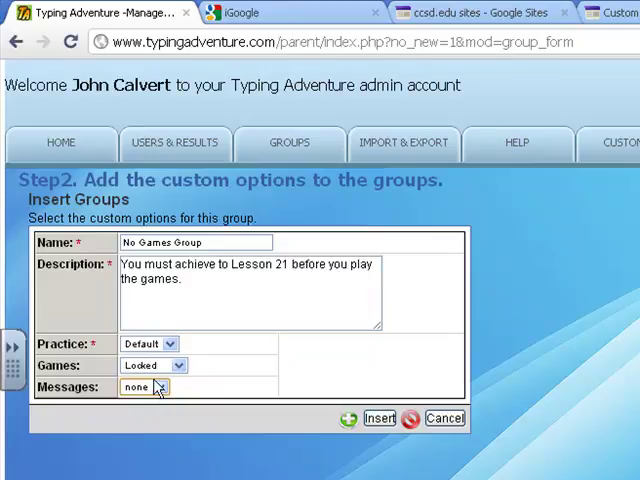
{"action": "left_click", "coordinate": [378, 418]}
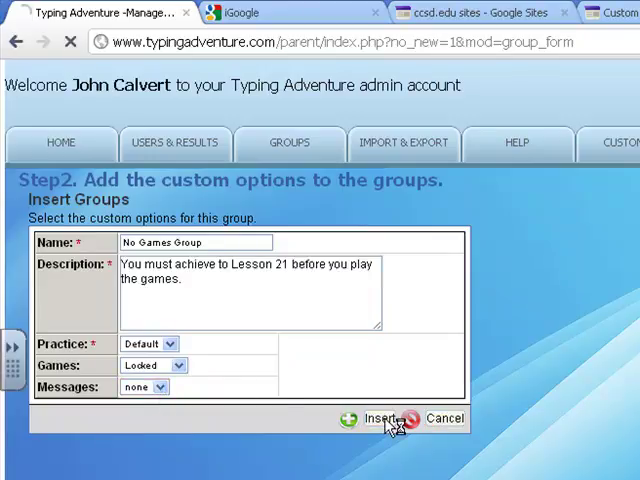
{"action": "left_click", "coordinate": [374, 418]}
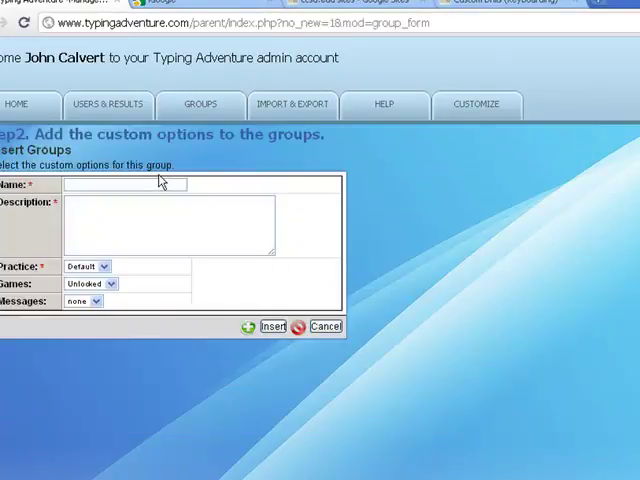
- Create Games Group with description 'You've reached lesson 21! Have fun!' and games unlocked
{"action": "type", "text": "GAmes Group"}
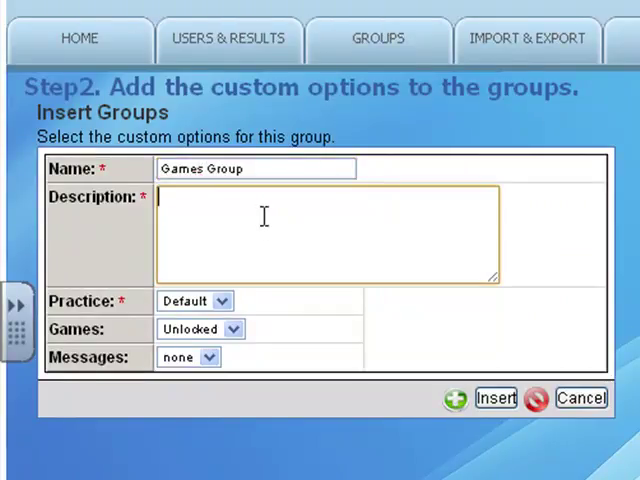
{"action": "type", "text": "You"}
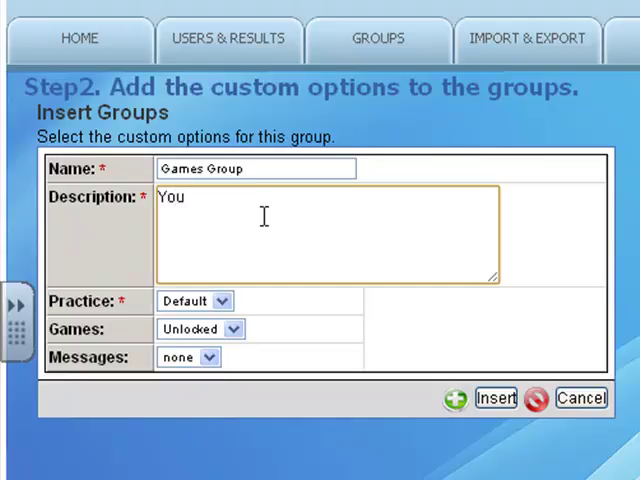
{"action": "type", "text": "'ve reached"}
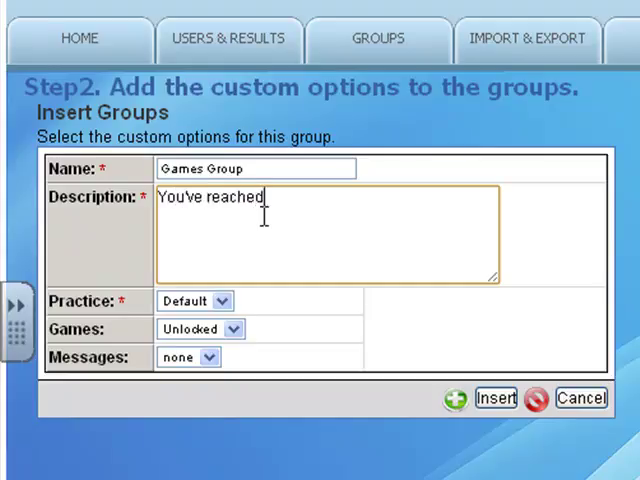
{"action": "type", "text": "lesson"}
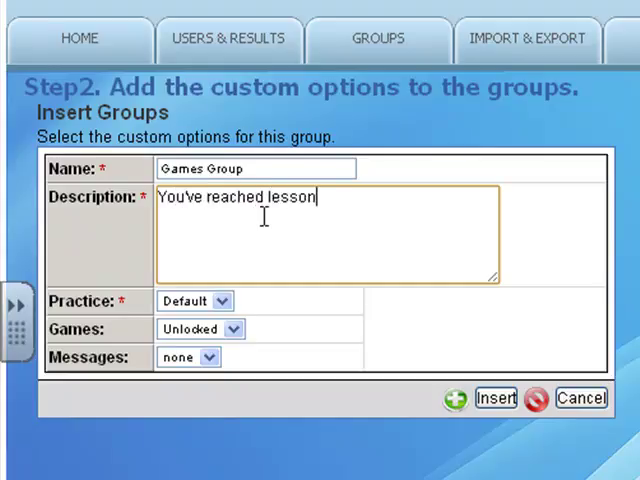
{"action": "type", "text": "21"}
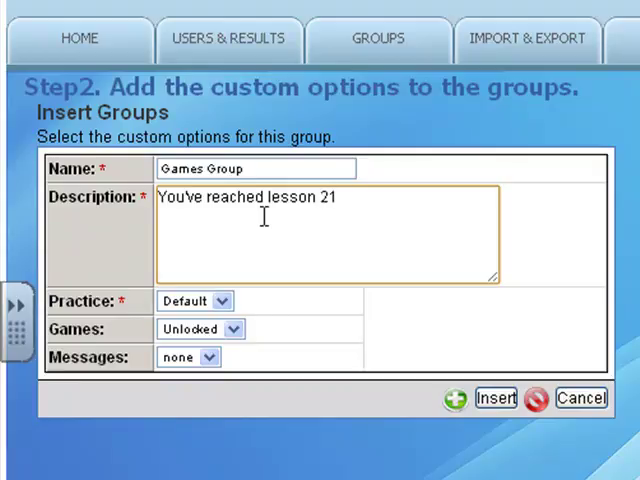
{"action": "type", "text": "! Have"}
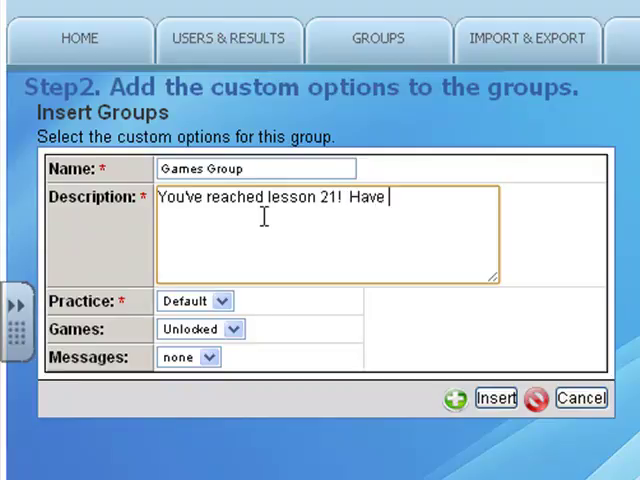
{"action": "type", "text": "fun!"}
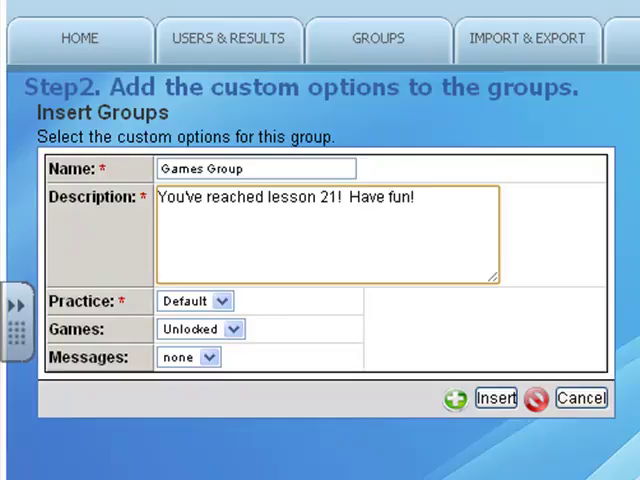
{"action": "left_click", "coordinate": [227, 329]}
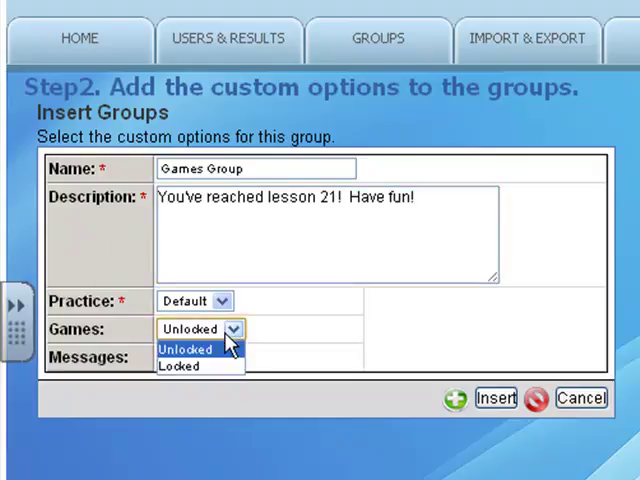
{"action": "left_click", "coordinate": [186, 348]}
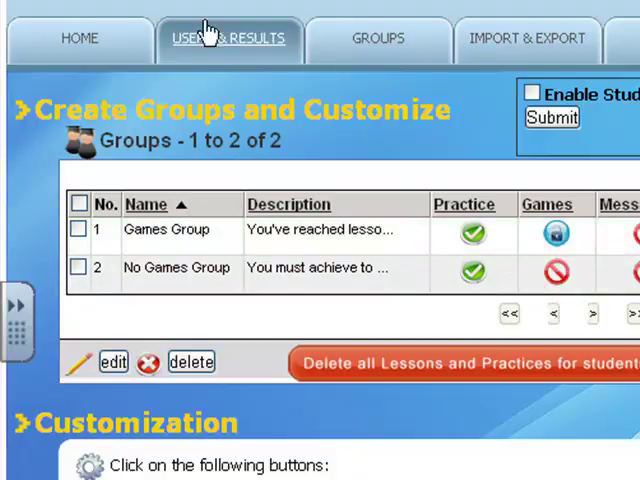
- In the users list, mark the two students with no lessons completed for moving
{"action": "left_click", "coordinate": [78, 38]}
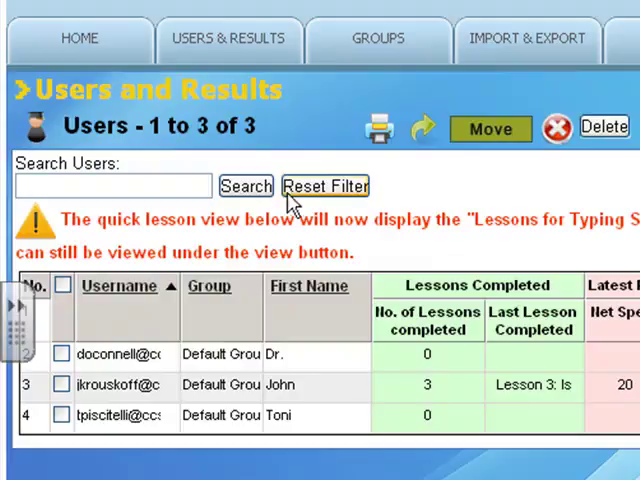
{"action": "mouse_move", "coordinate": [55, 345]}
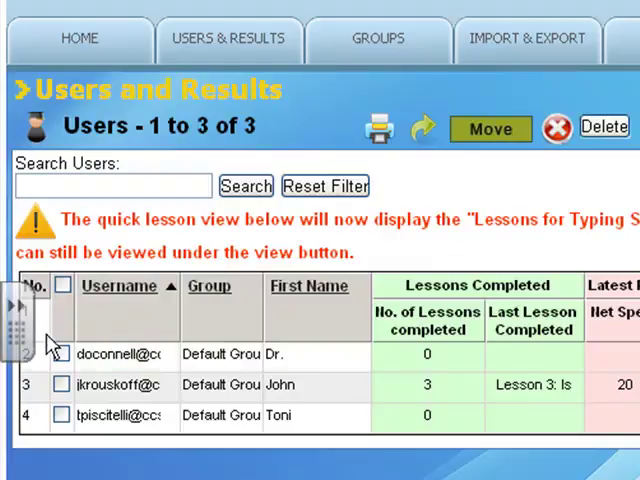
{"action": "left_click", "coordinate": [59, 353]}
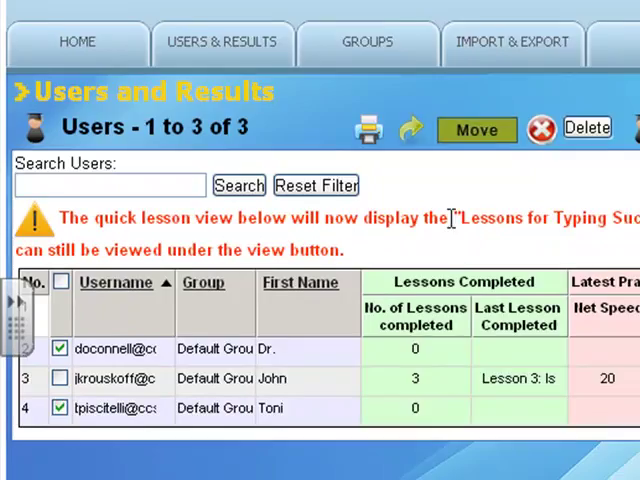
{"action": "left_click", "coordinate": [477, 130]}
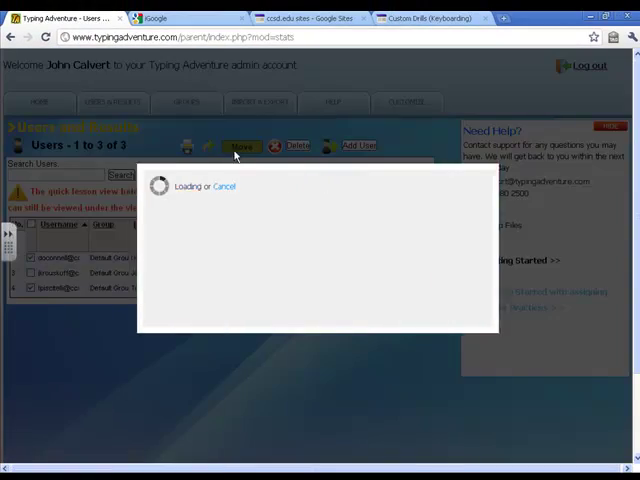
{"action": "left_click", "coordinate": [240, 146]}
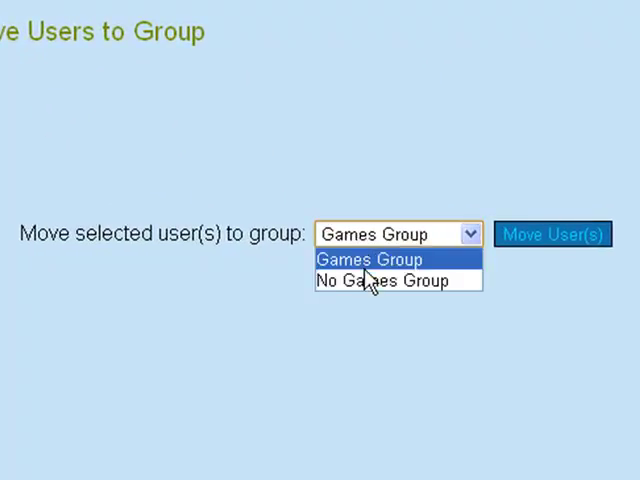
{"action": "mouse_move", "coordinate": [380, 281]}
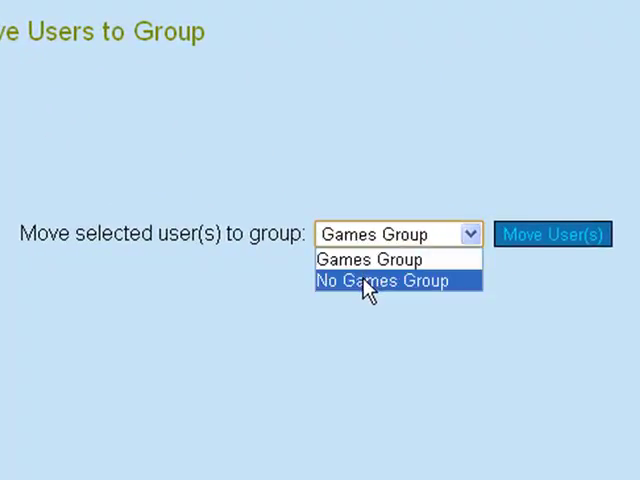
- Move the two marked students into No Games Group and dismiss the confirmation
{"action": "left_click", "coordinate": [382, 281]}
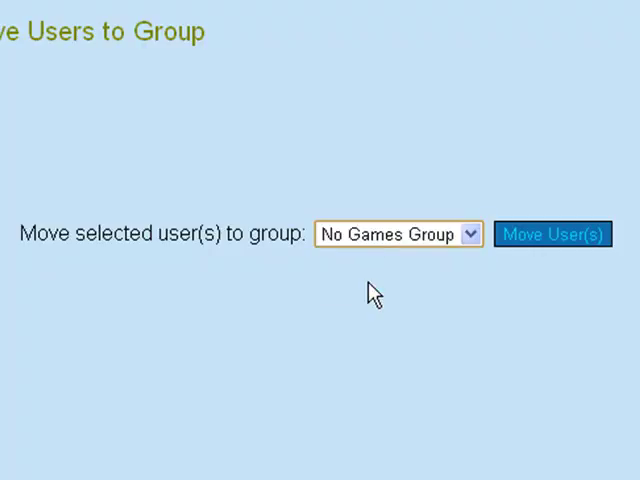
{"action": "left_click", "coordinate": [552, 234]}
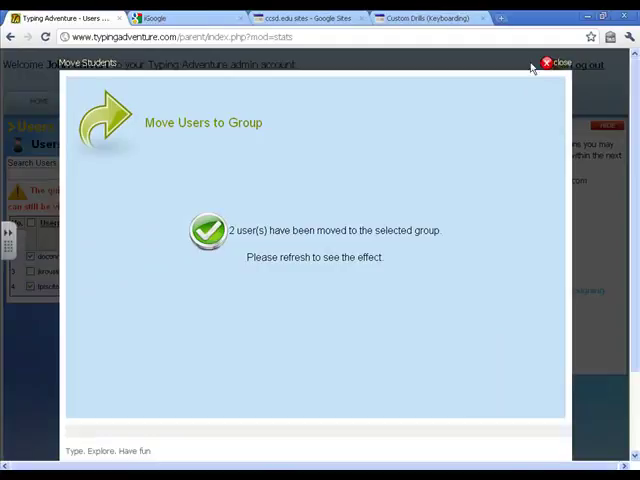
{"action": "left_click", "coordinate": [558, 62]}
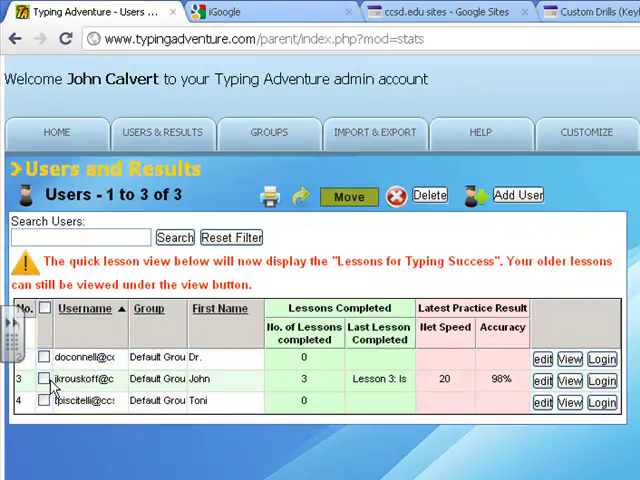
- Move the student with three lessons completed into Games Group and reload the users list
{"action": "left_click", "coordinate": [45, 381]}
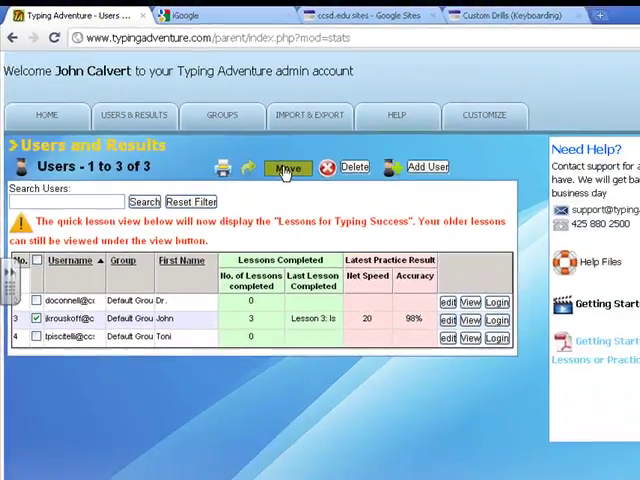
{"action": "left_click", "coordinate": [288, 167]}
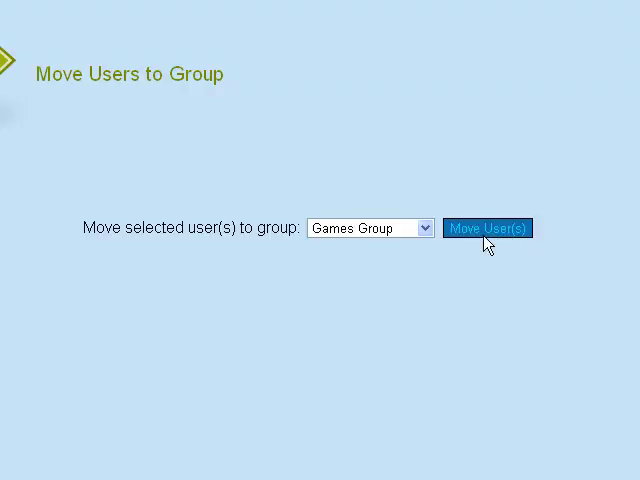
{"action": "left_click", "coordinate": [490, 228]}
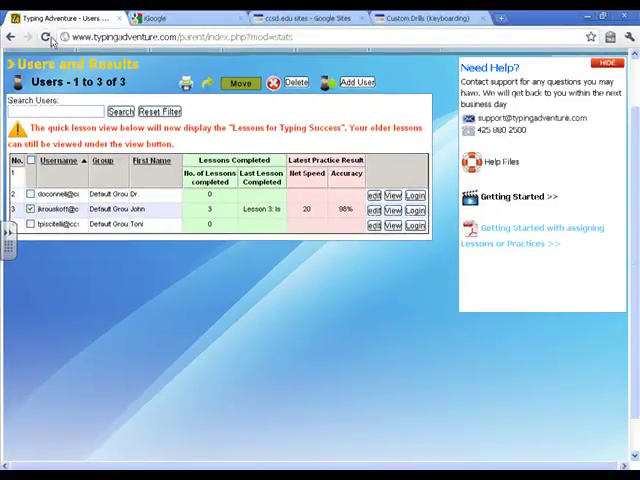
{"action": "left_click", "coordinate": [48, 37]}
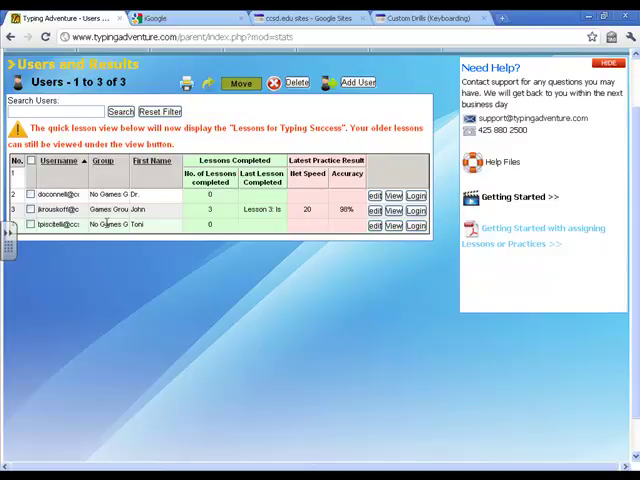
{"action": "left_click", "coordinate": [185, 102]}
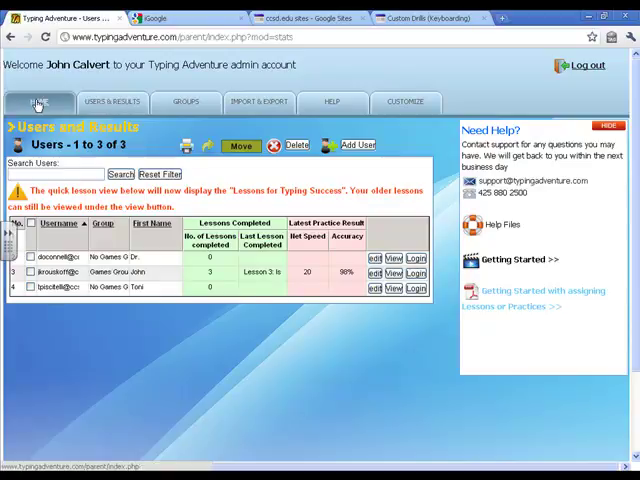
- From the admin home, go through Customize to the Typing Success lesson settings
{"action": "left_click", "coordinate": [38, 102]}
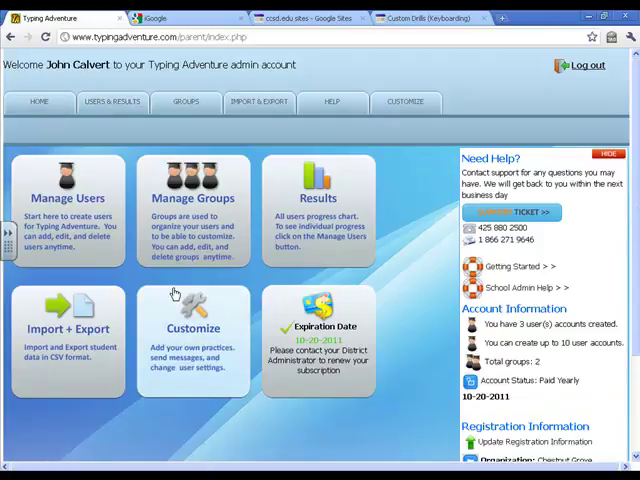
{"action": "mouse_move", "coordinate": [193, 320]}
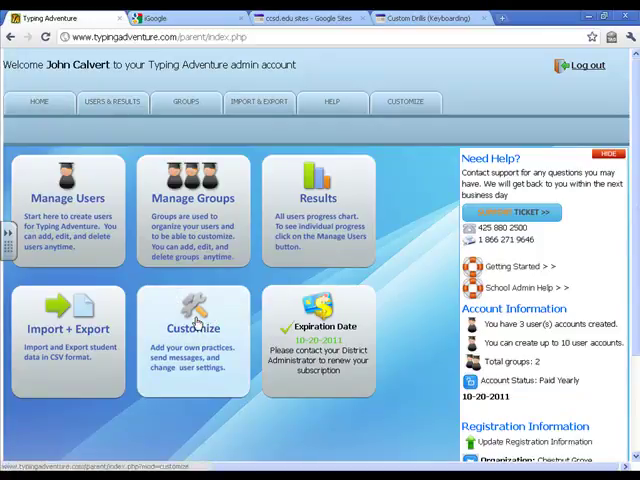
{"action": "left_click", "coordinate": [192, 330]}
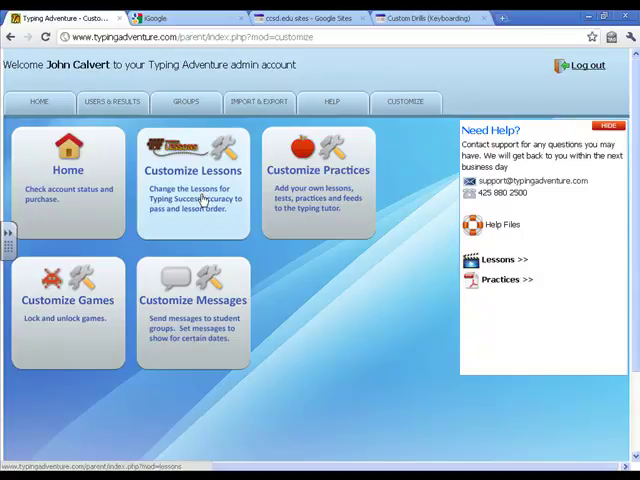
{"action": "left_click", "coordinate": [193, 170]}
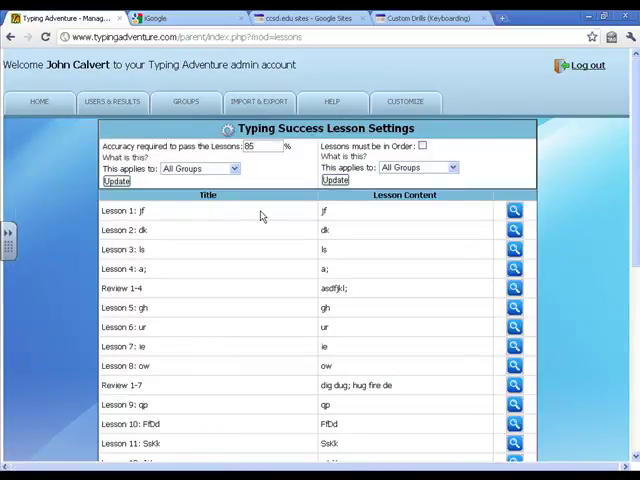
{"action": "scroll", "scroll_direction": "down", "scroll_amount": 3}
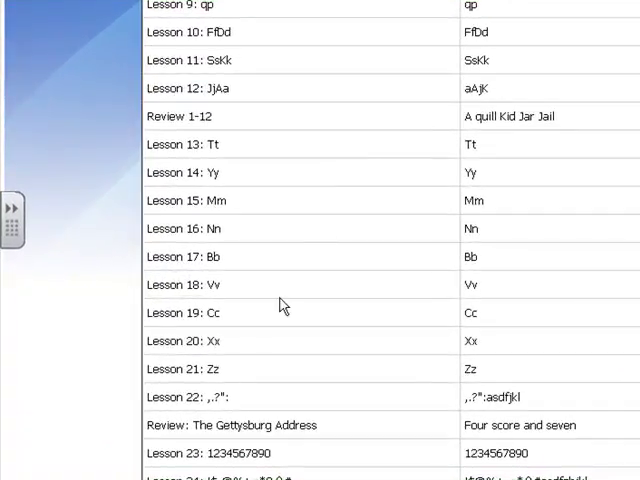
{"action": "mouse_move", "coordinate": [227, 377]}
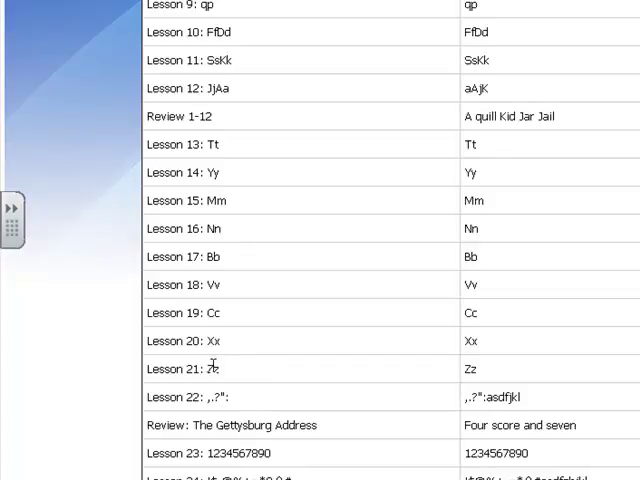
{"action": "mouse_move", "coordinate": [305, 359]}
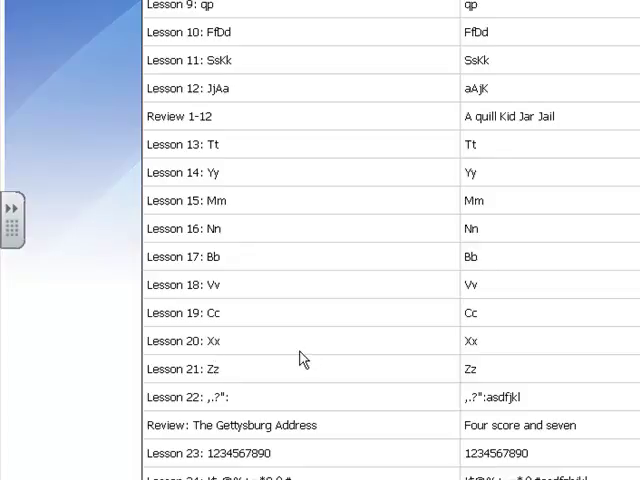
{"action": "mouse_move", "coordinate": [465, 410]}
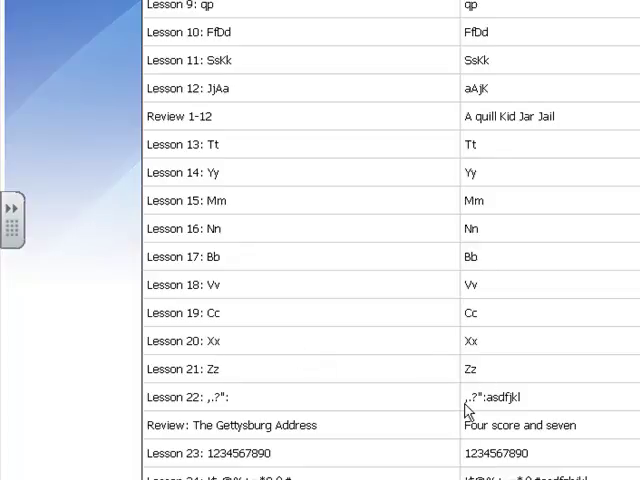
{"action": "mouse_move", "coordinate": [468, 410]}
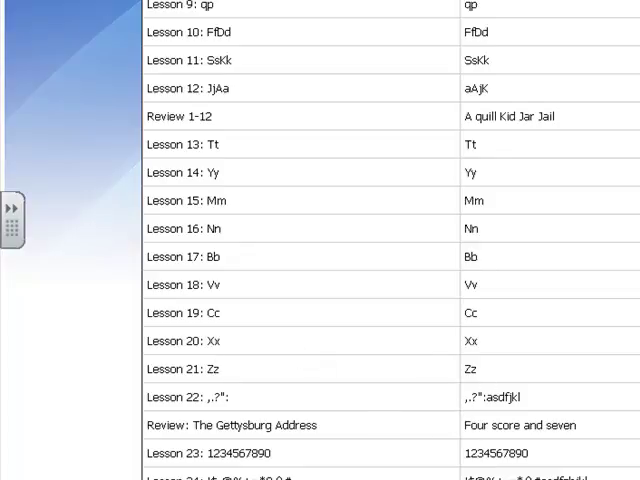